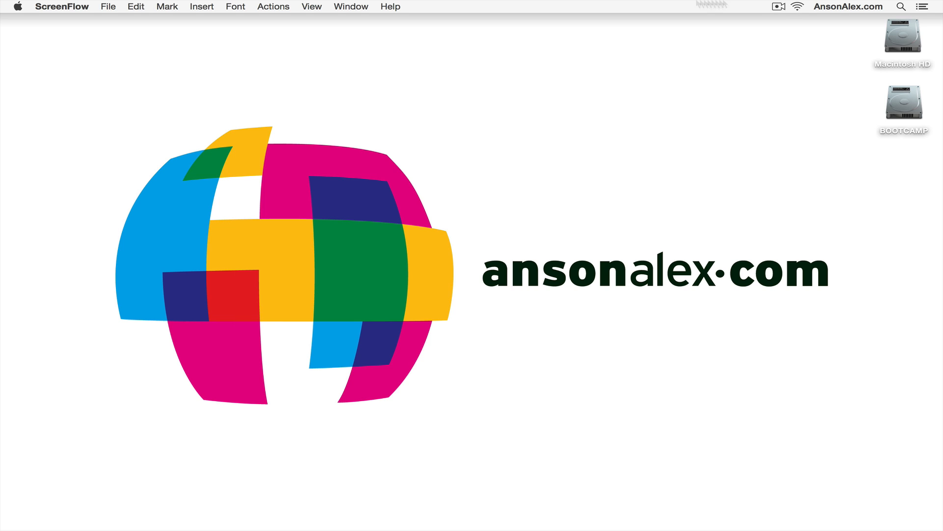
Step: Launch System Preferences from the Apple menu
click(16, 7)
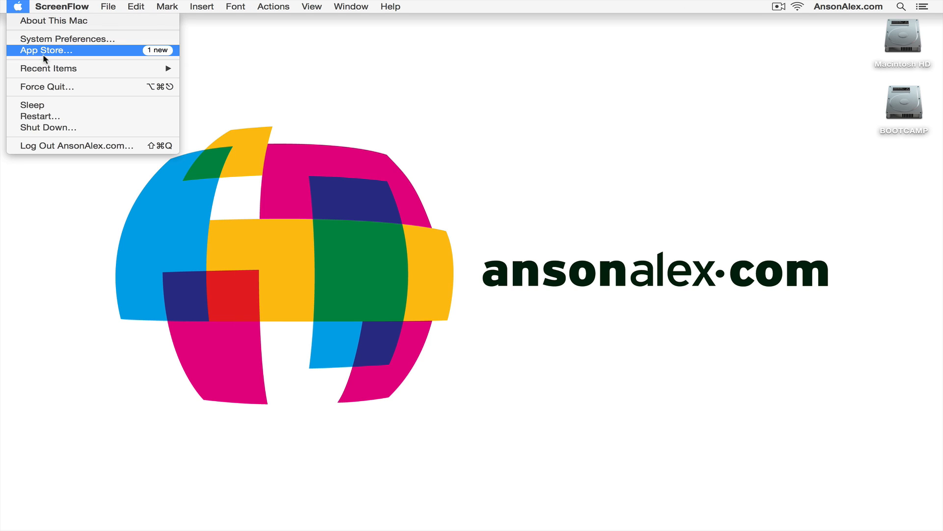
click(67, 38)
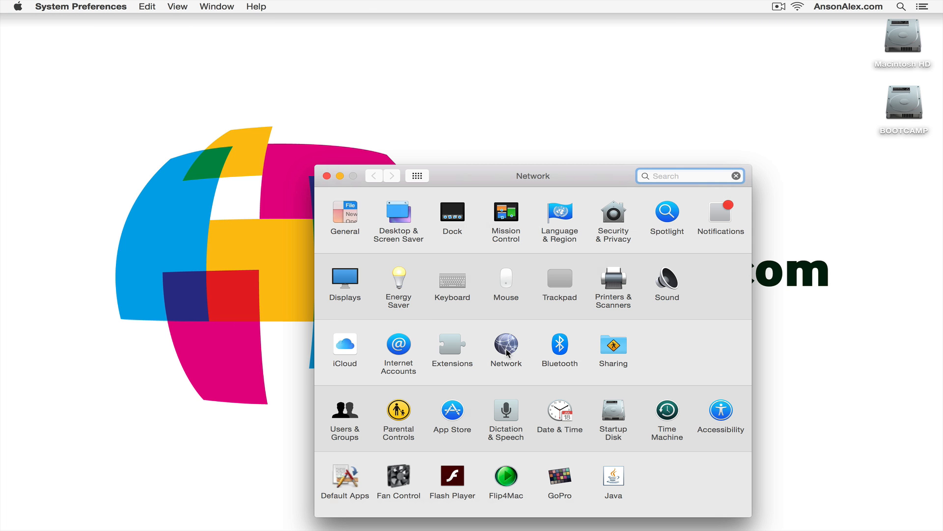
Step: Go into Network and bring up the advanced settings for the connected Matrix Wi-Fi
click(506, 346)
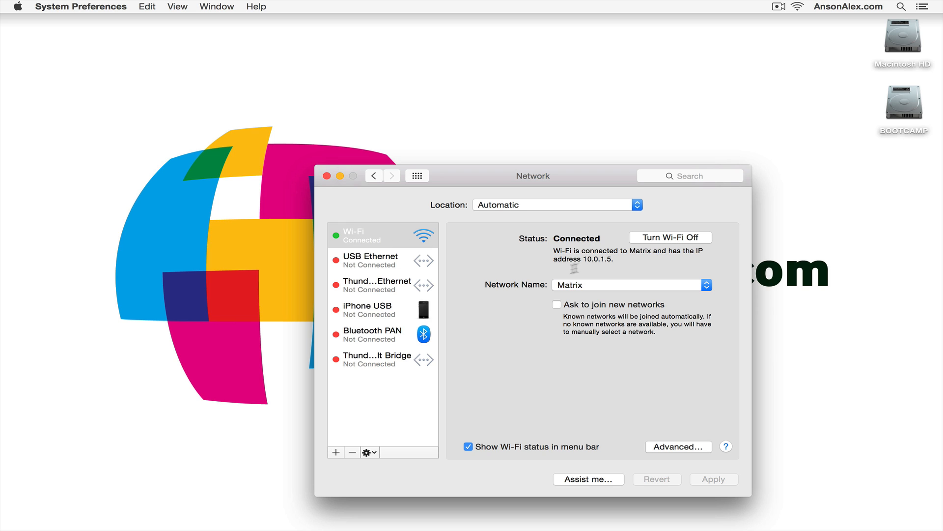
mouse_move(588, 289)
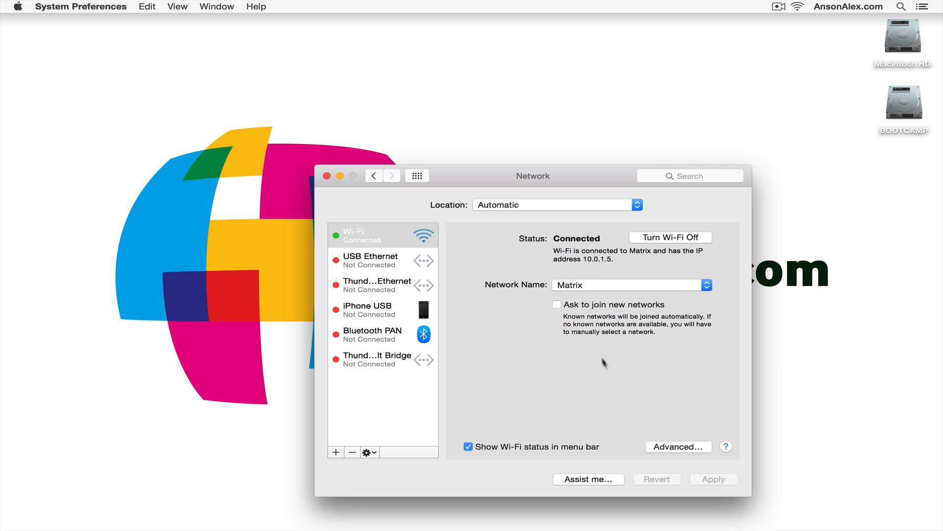
click(679, 446)
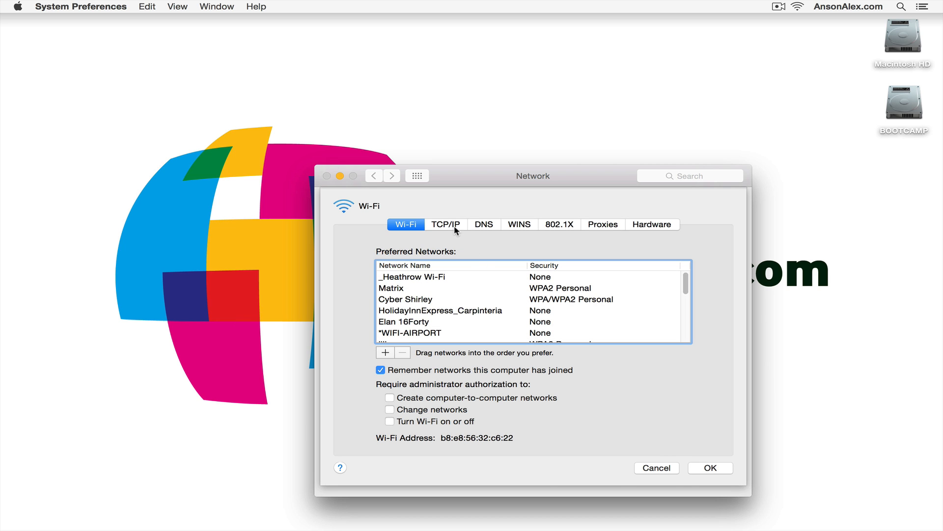
Step: Show the TCP/IP settings: IPv4 using DHCP with address 10.0.1.5
click(444, 224)
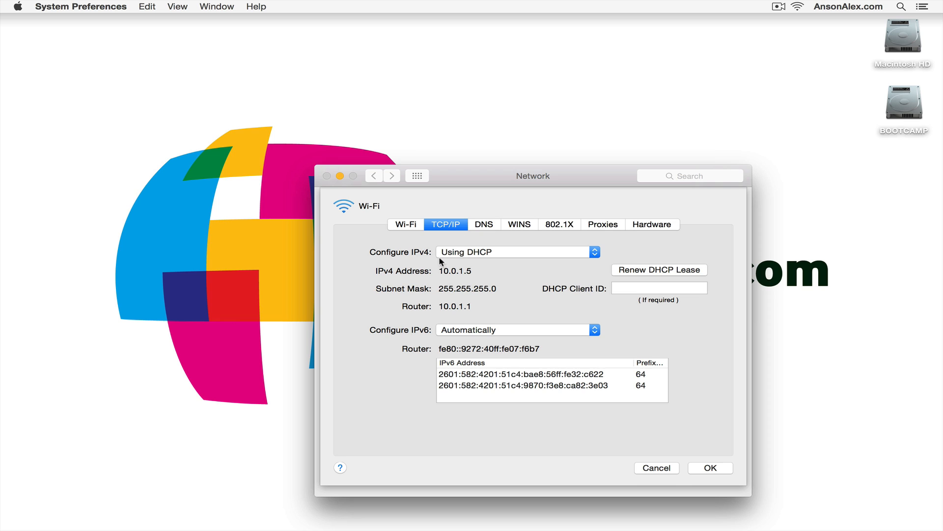
mouse_move(499, 255)
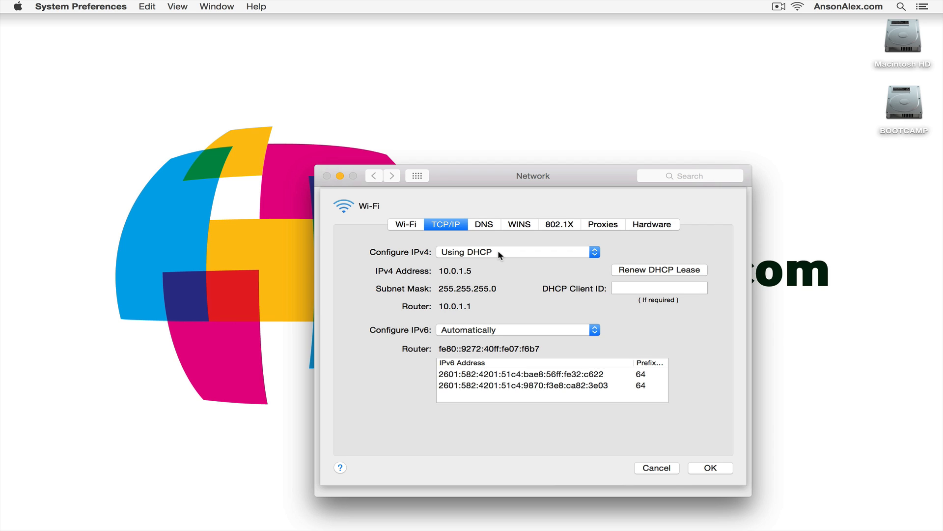
mouse_move(500, 240)
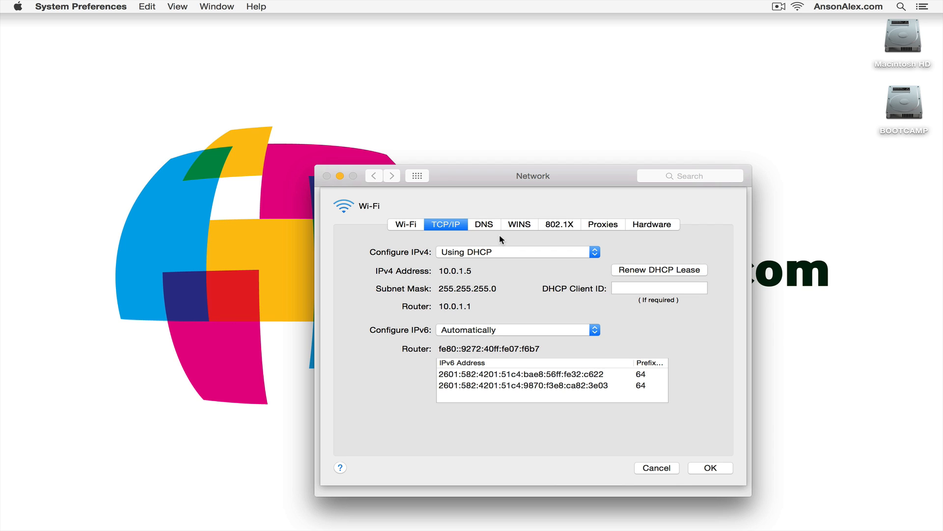
Step: Review the DNS servers (10.0.1.1 entry) and accept the advanced Wi-Fi settings unchanged
click(483, 224)
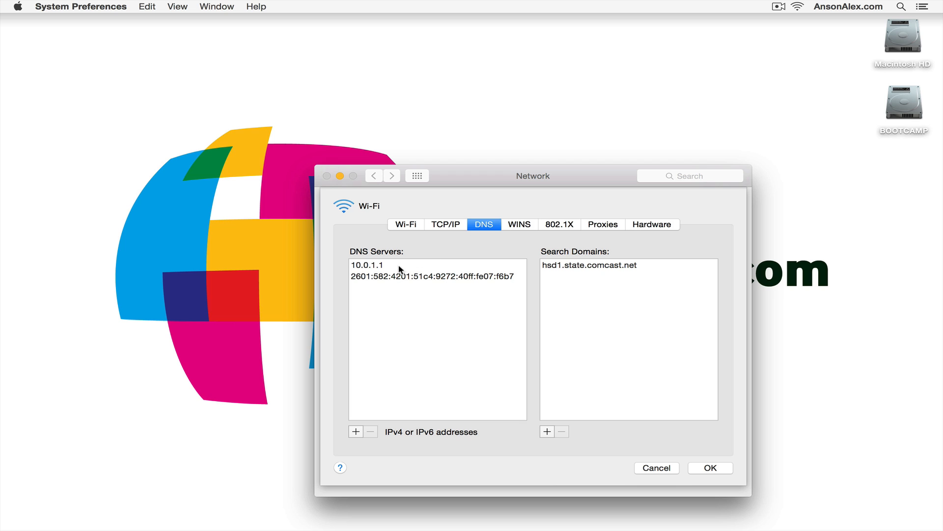
click(377, 267)
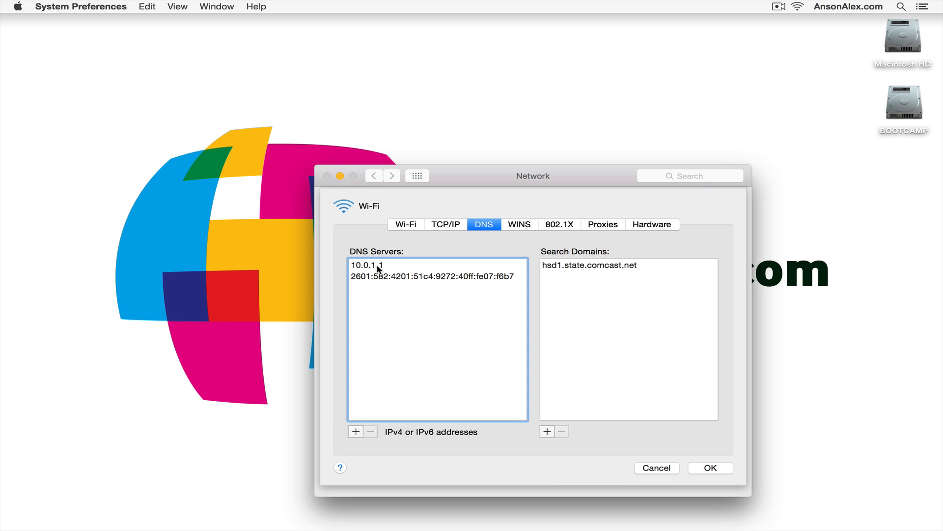
mouse_move(371, 307)
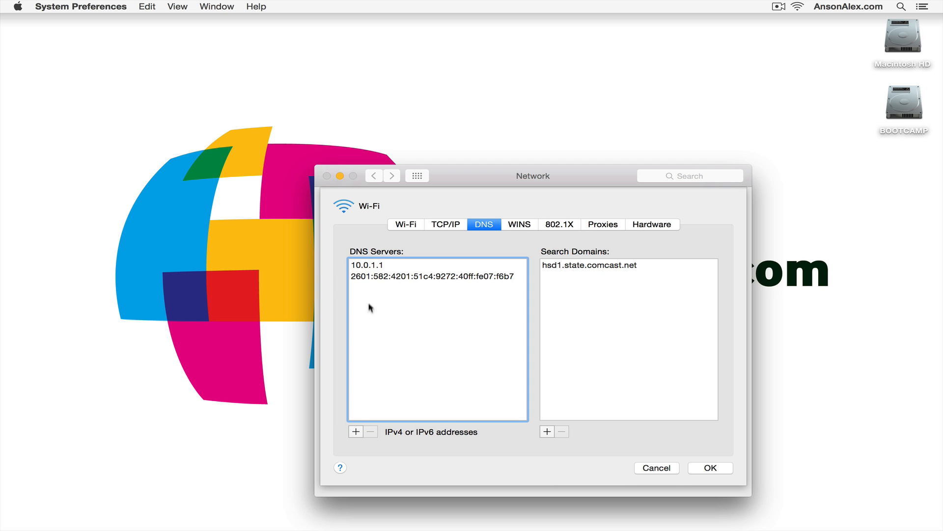
mouse_move(374, 432)
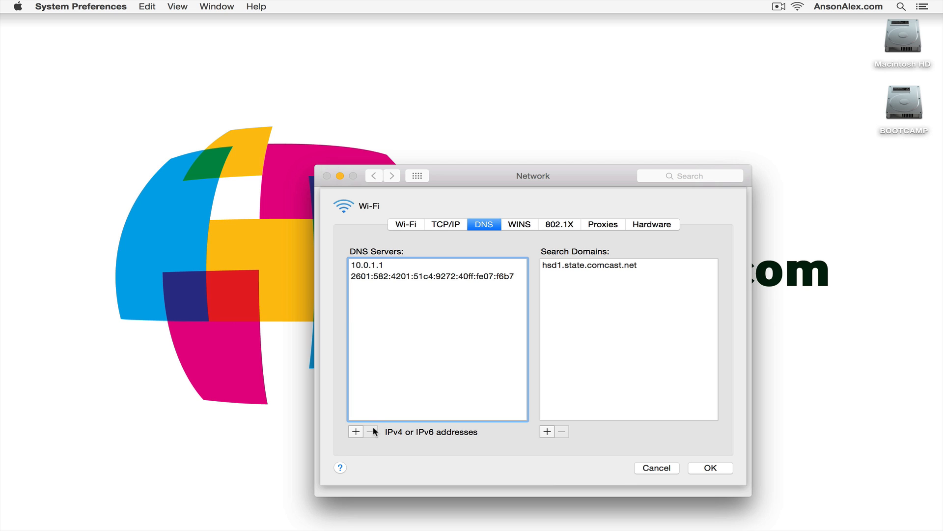
mouse_move(374, 432)
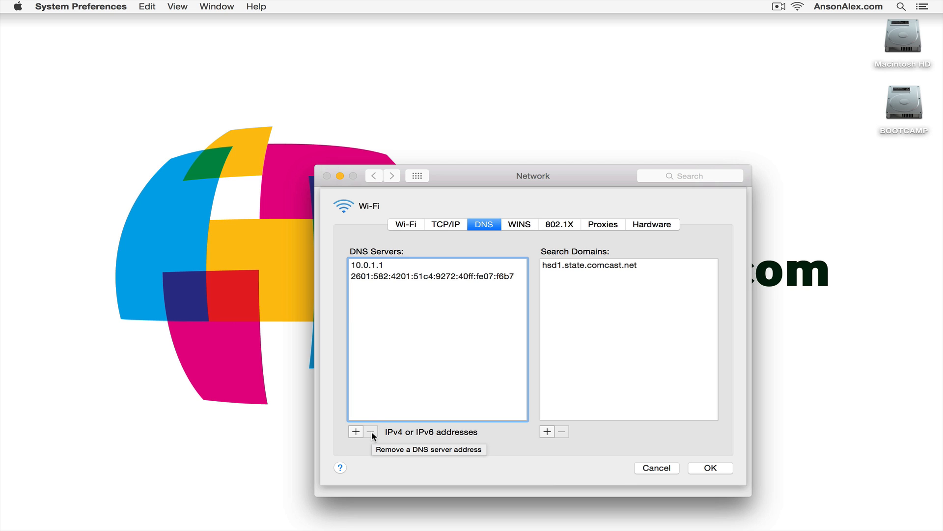
mouse_move(355, 431)
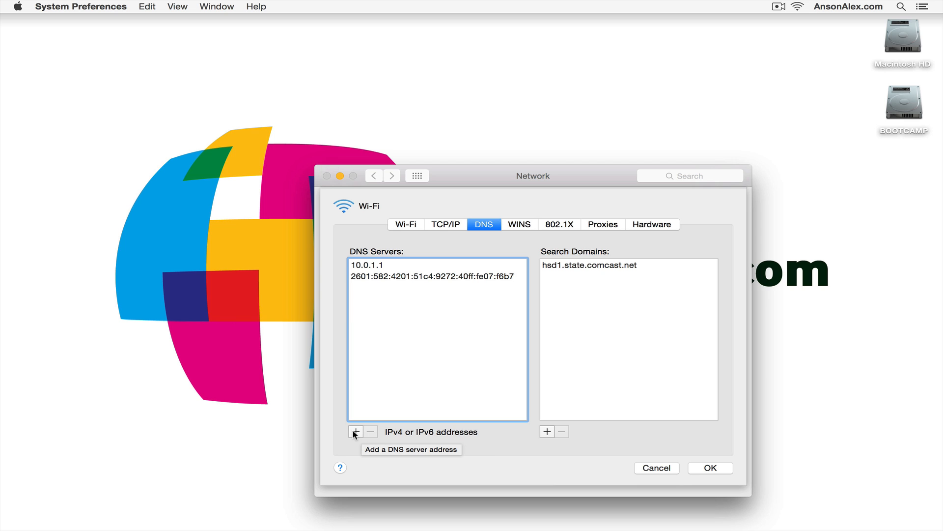
mouse_move(405, 275)
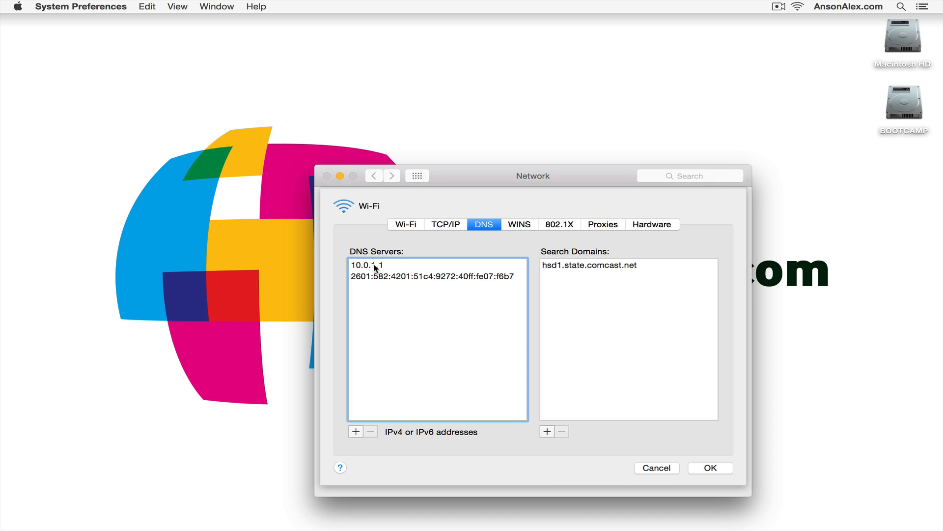
click(710, 468)
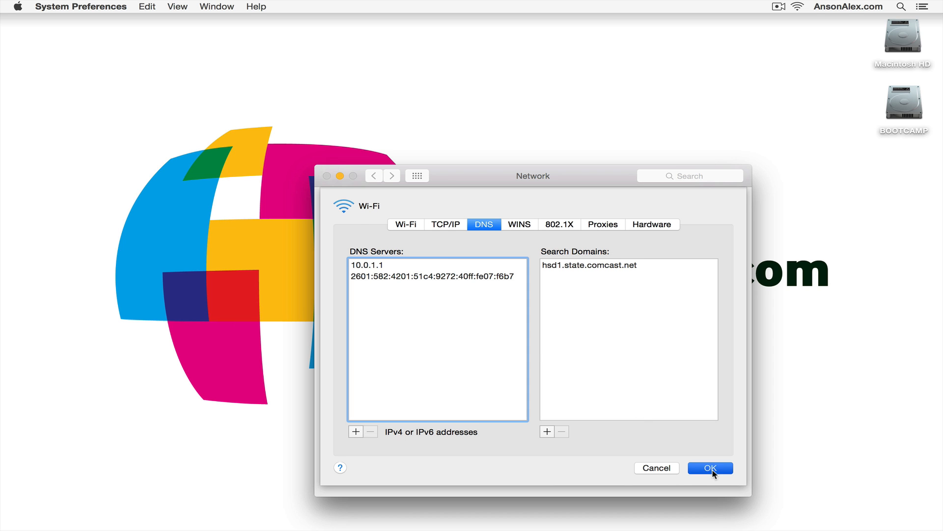
click(710, 468)
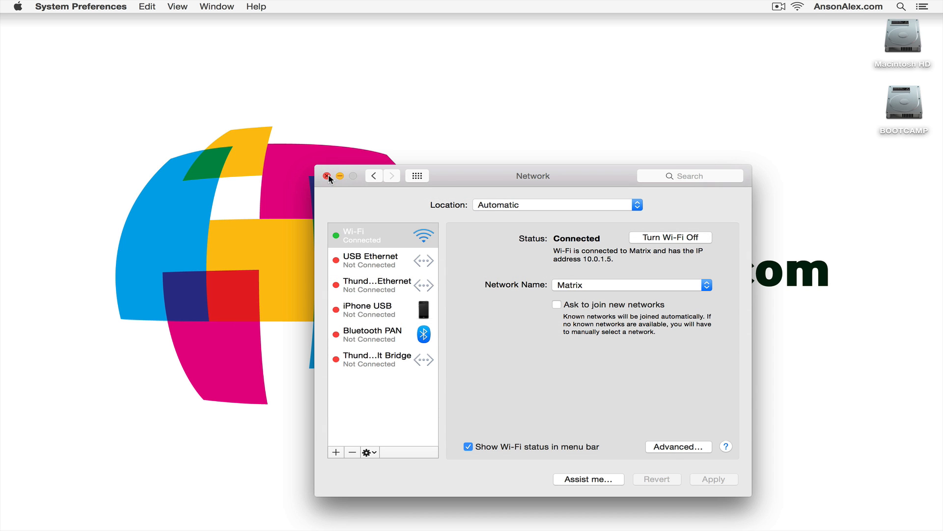
Step: Close the System Preferences window, leaving only the Finder desktop
click(330, 176)
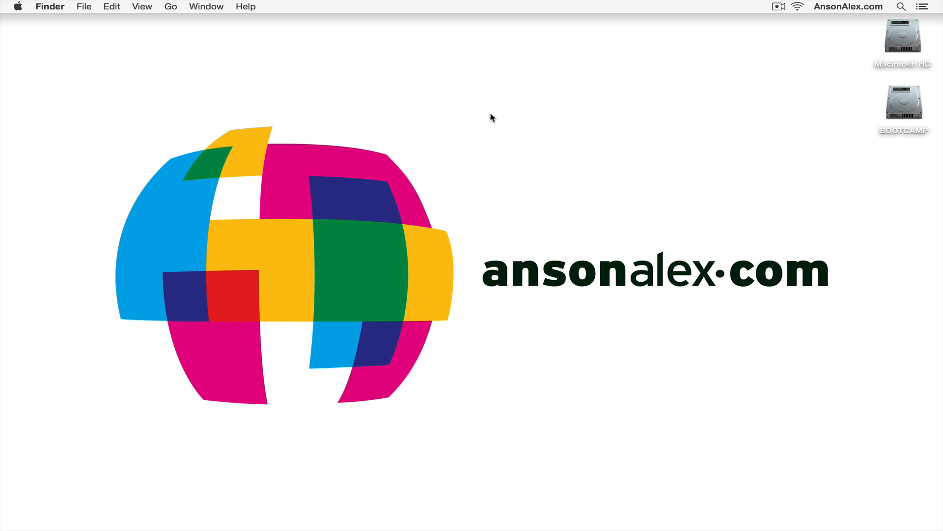
mouse_move(552, 156)
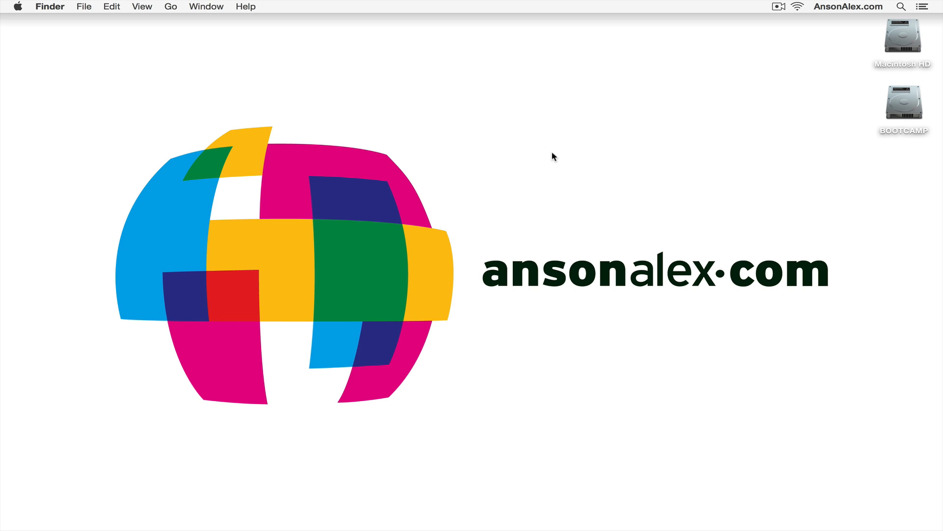
mouse_move(530, 145)
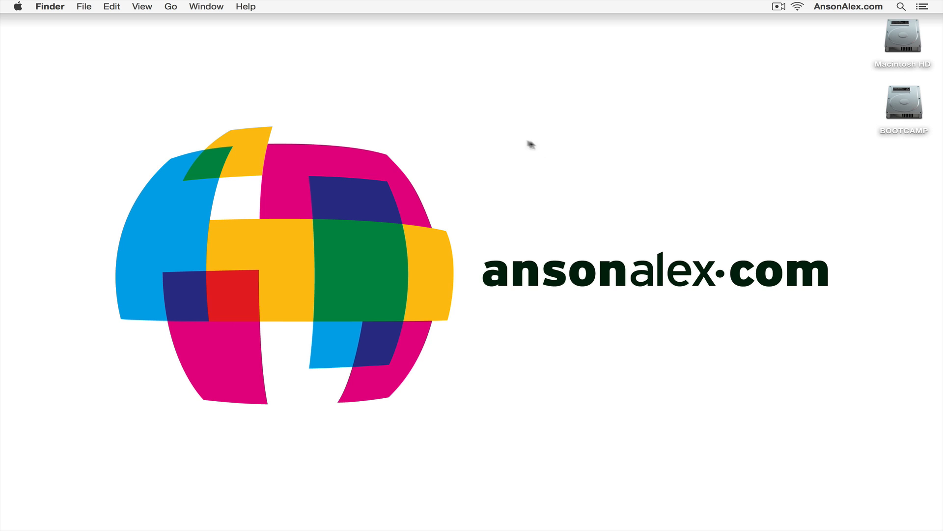
mouse_move(48, 11)
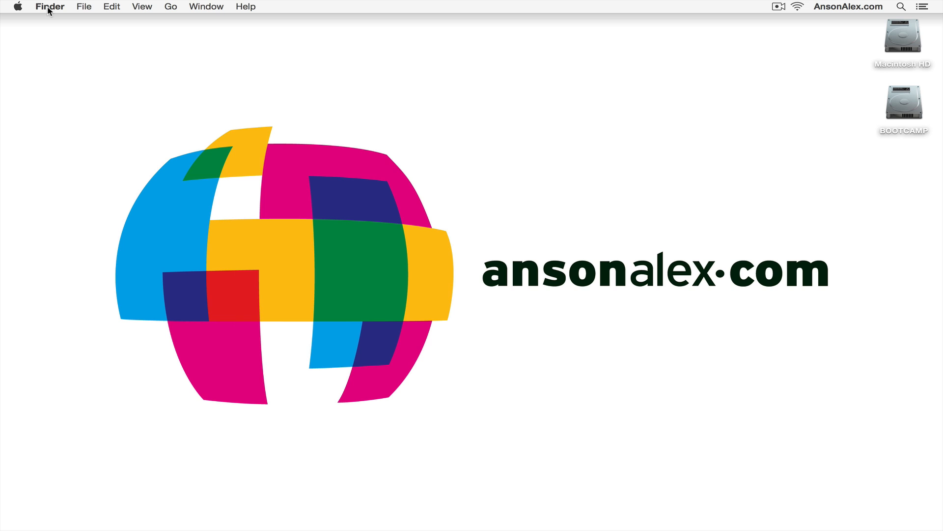
mouse_move(592, 230)
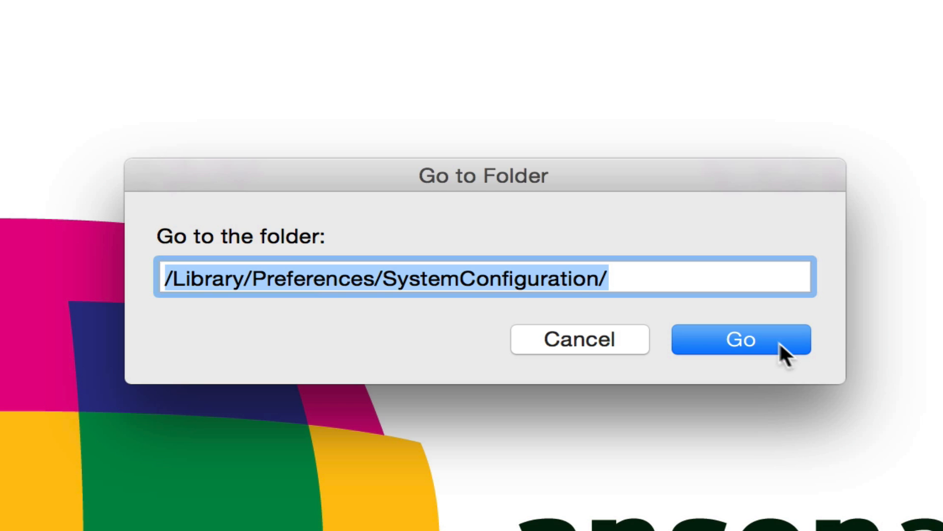
click(744, 339)
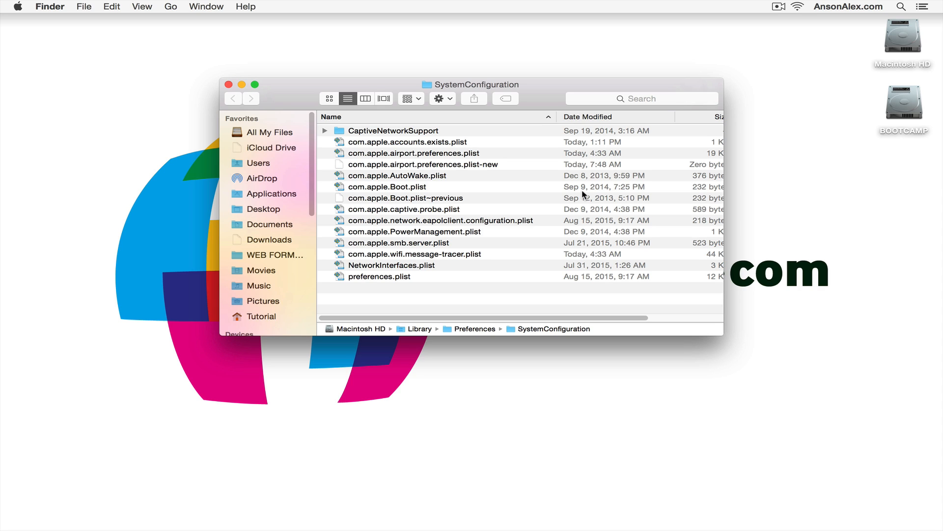
mouse_move(778, 198)
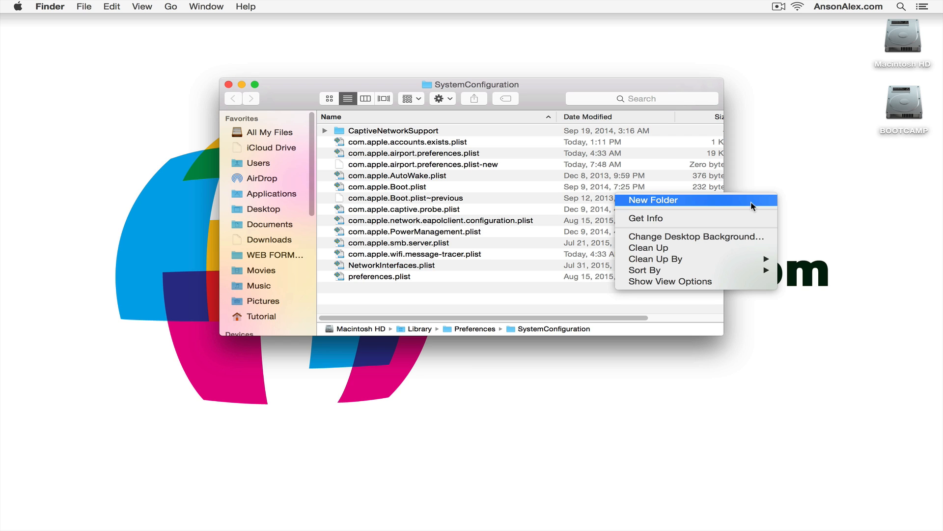
Step: Create a new desktop folder and start naming it 'wifi'
click(653, 199)
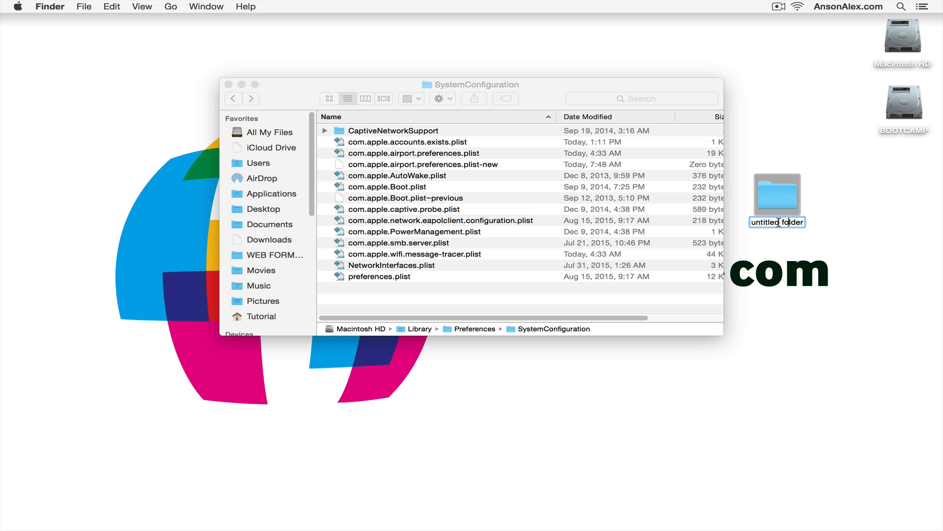
text(wifi)
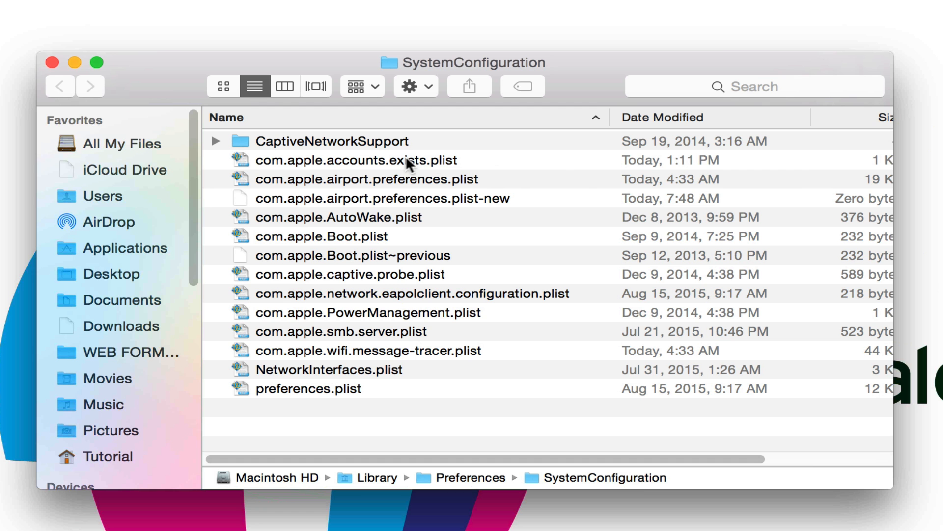
Step: Select the airport.preferences, plist-new, eapolclient, wifi.message-tracer, NetworkInterfaces and preferences plist files together
click(363, 179)
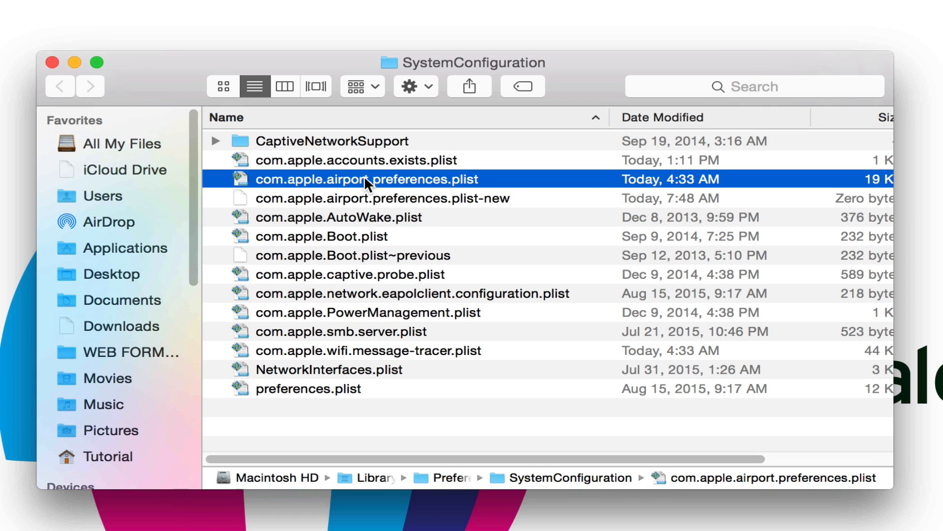
mouse_move(316, 188)
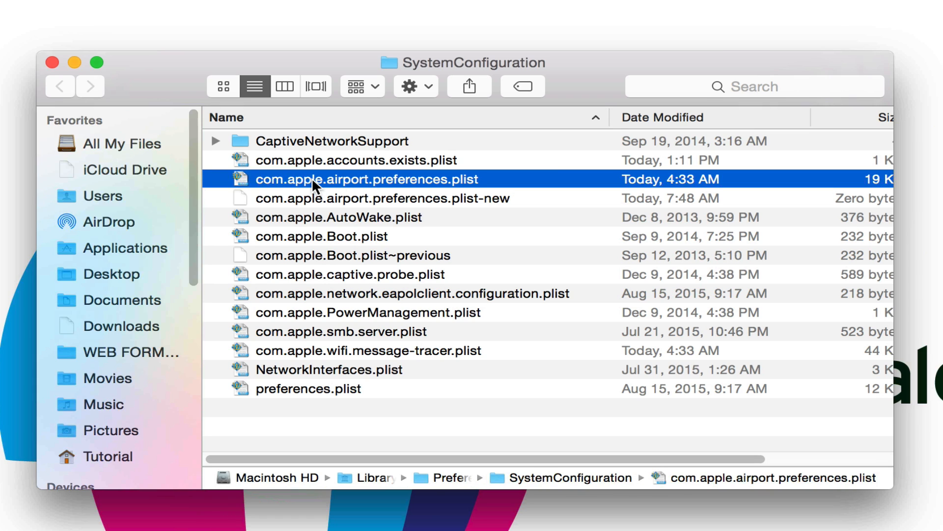
mouse_move(372, 190)
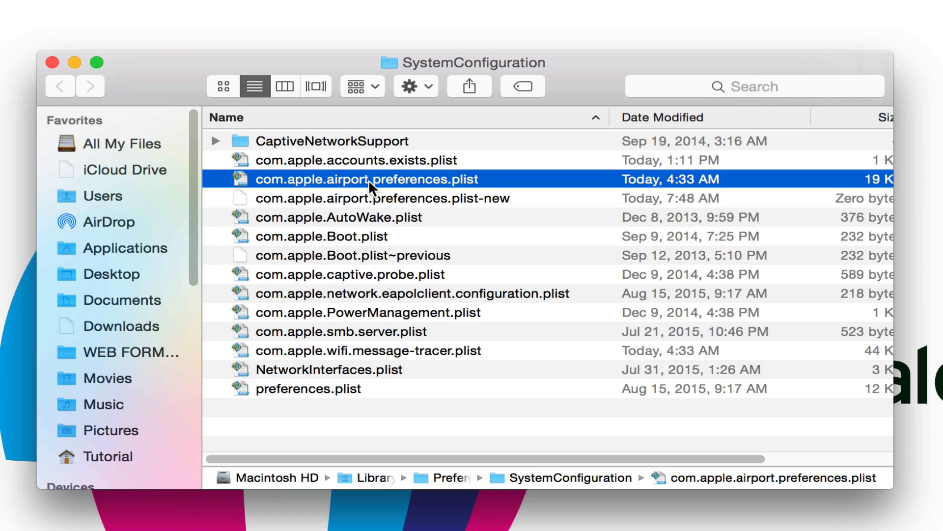
click(382, 197)
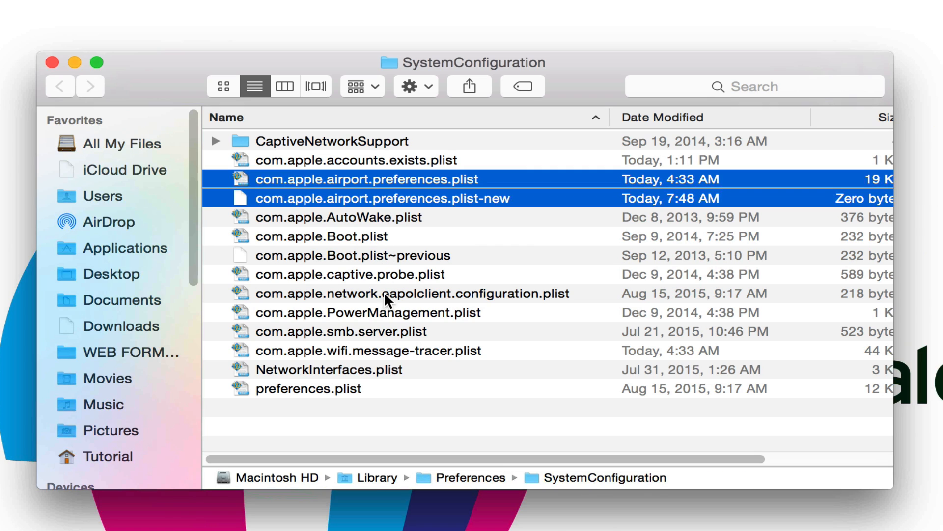
click(392, 293)
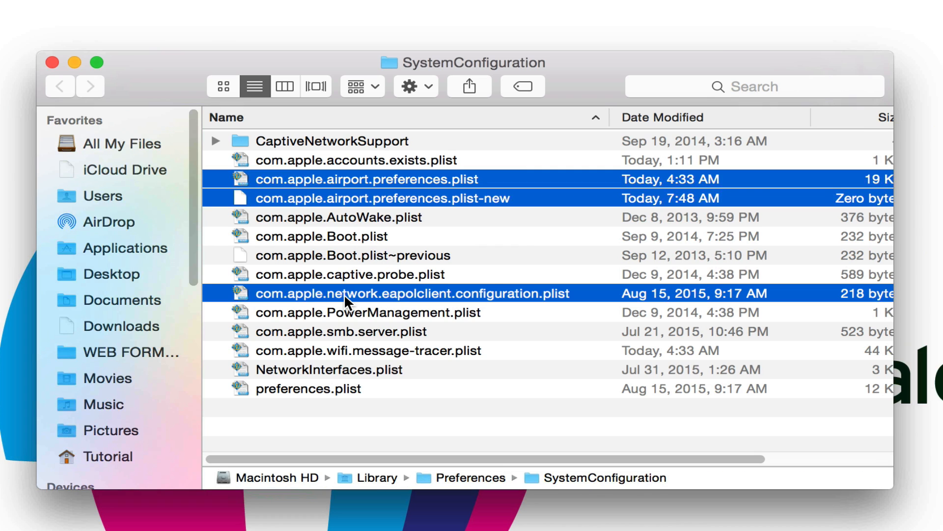
click(367, 350)
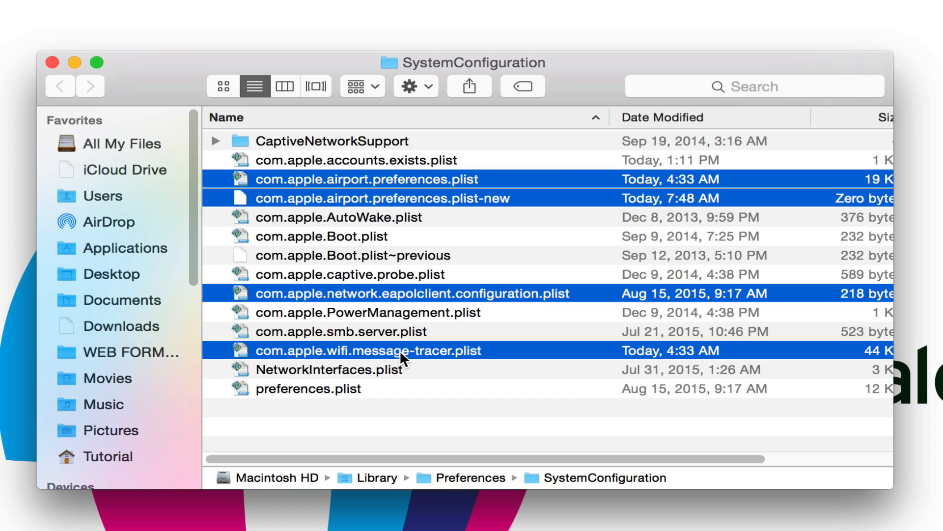
click(330, 370)
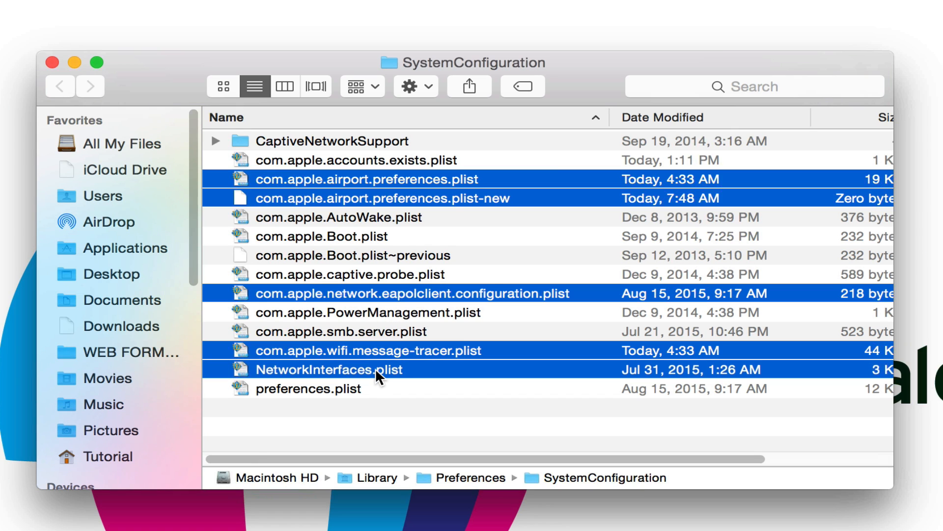
click(308, 388)
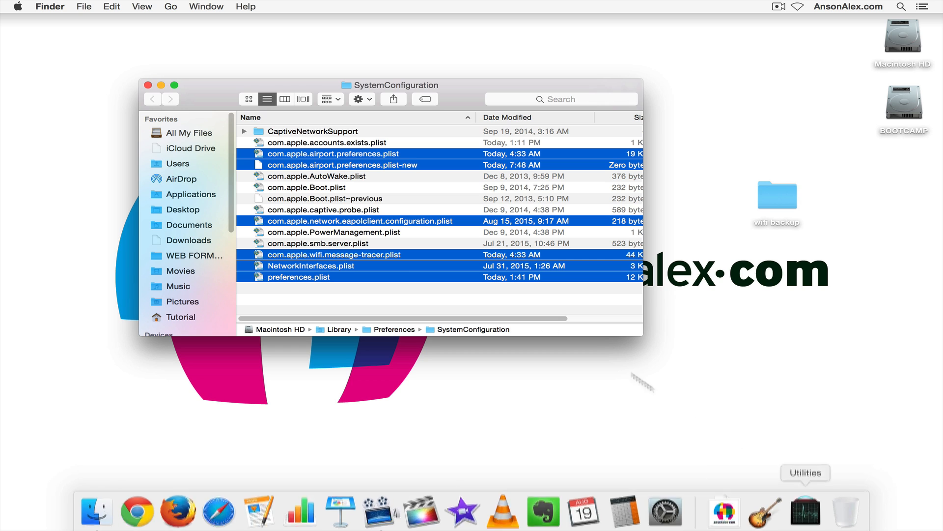
Step: Move the six selected plist files to the Trash, authorising with the administrator password
right_click(337, 259)
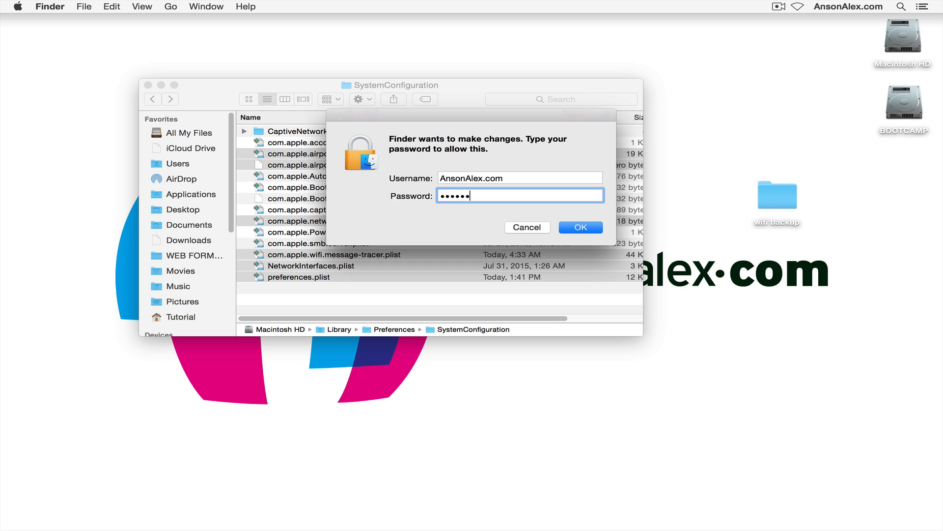
click(580, 227)
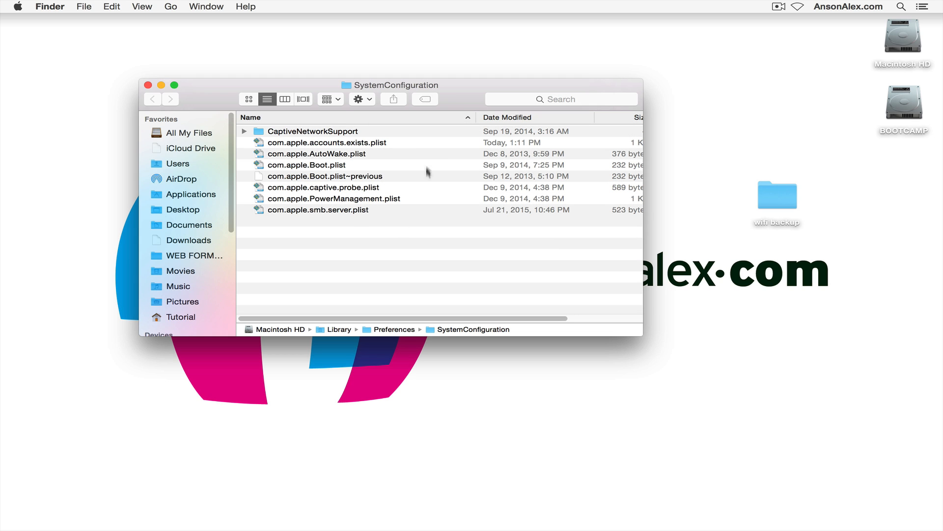
mouse_move(295, 239)
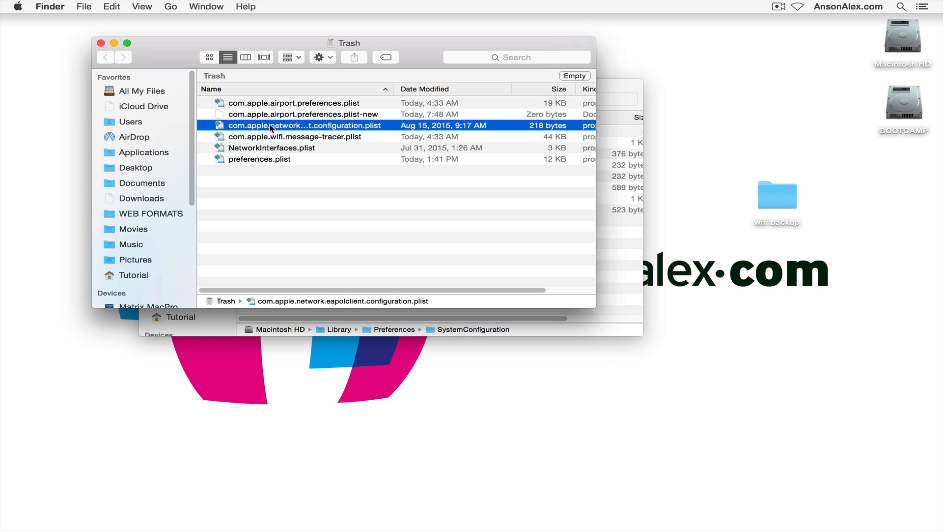
Step: Select all files in the Trash and move them into wifi backup, replacing the existing copies
key(cmd+a)
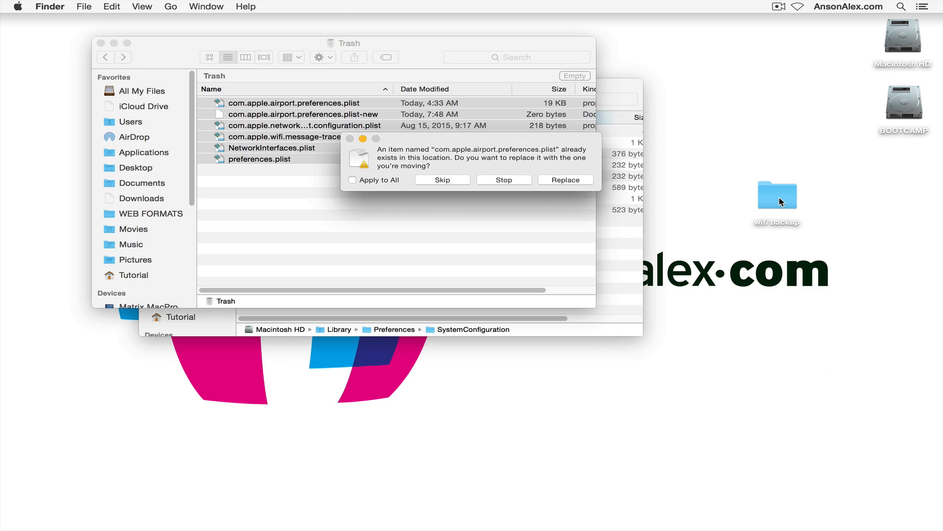
click(565, 179)
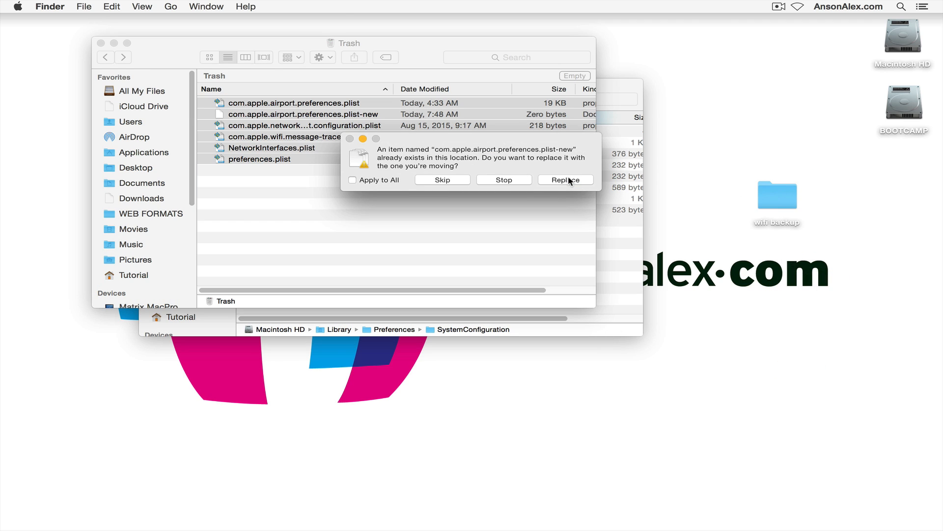
click(565, 179)
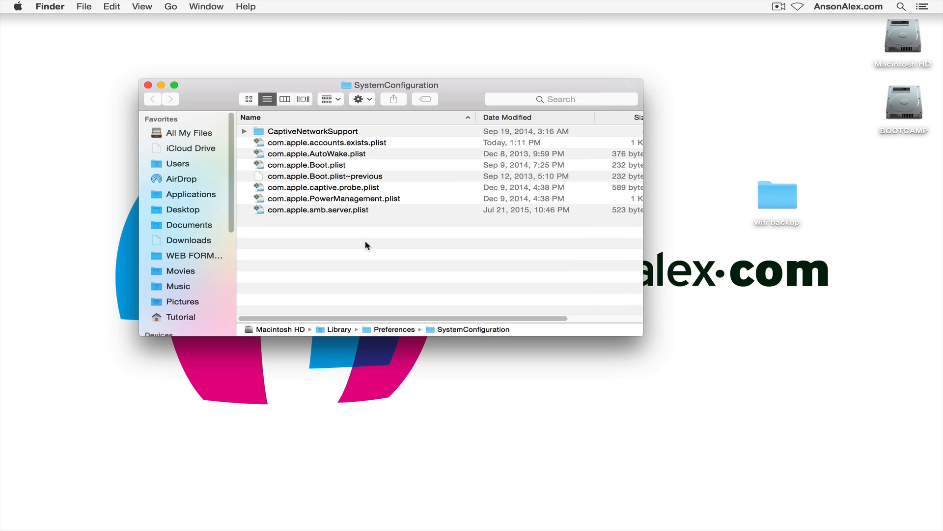
mouse_move(415, 148)
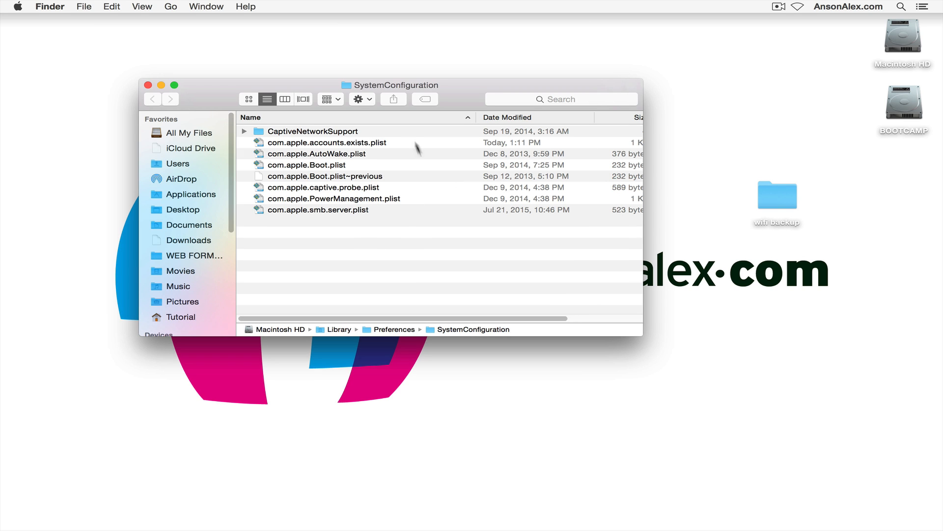
mouse_move(350, 242)
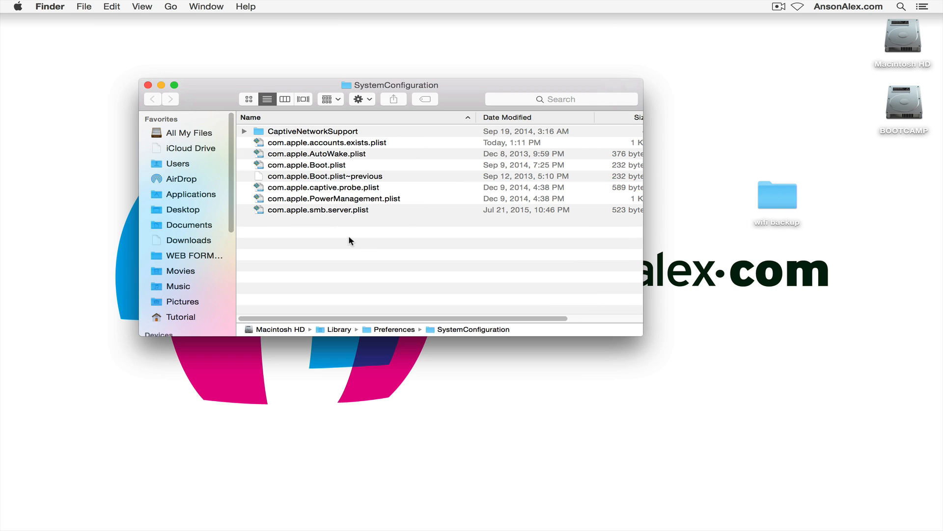
Step: Glance at the Apple menu's restart options, then check the Wi-Fi menu-bar status showing Wi-Fi off
click(16, 7)
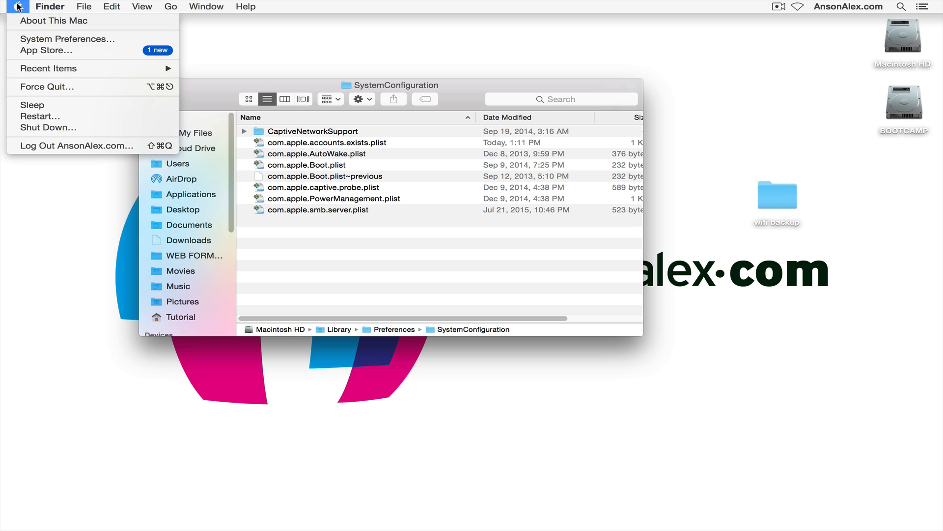
mouse_move(54, 116)
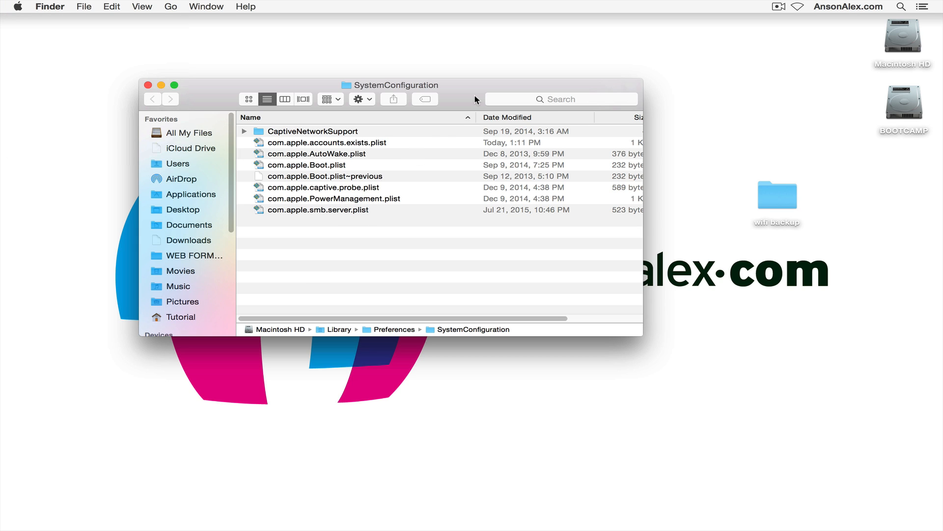
click(798, 7)
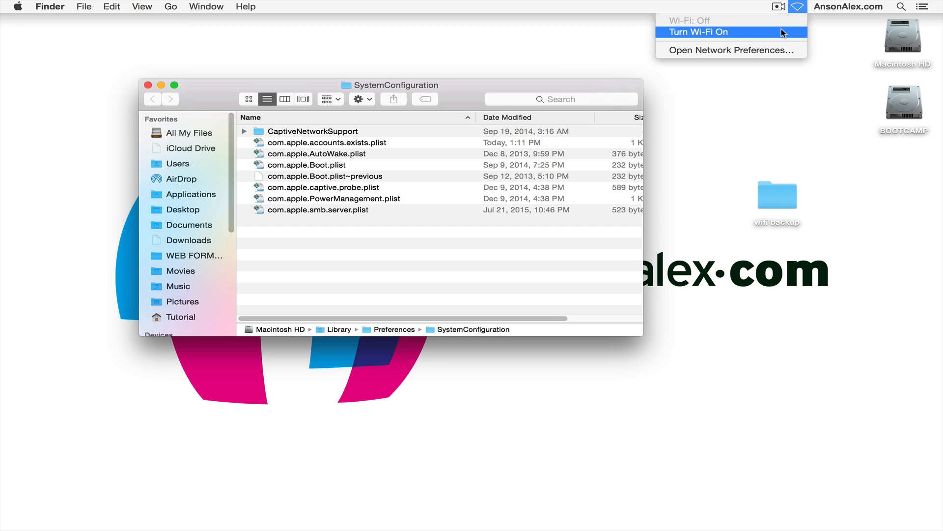